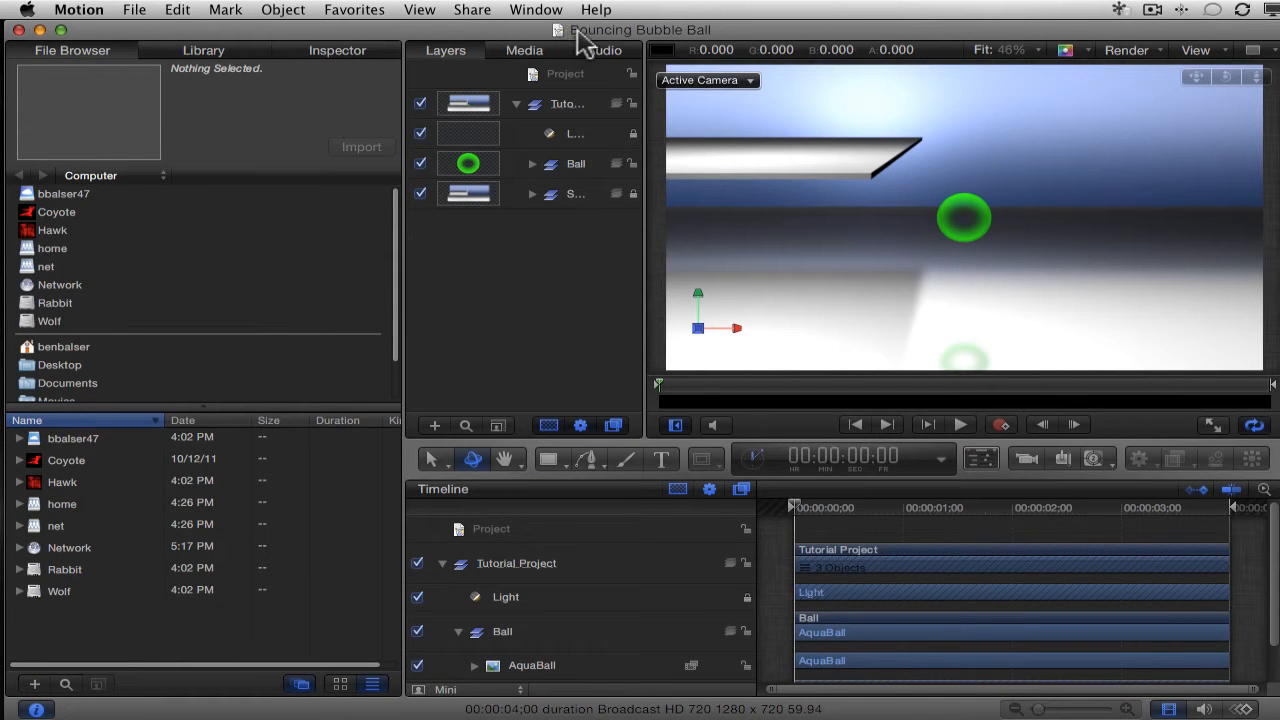
{"action": "mouse_move", "coordinate": [556, 284]}
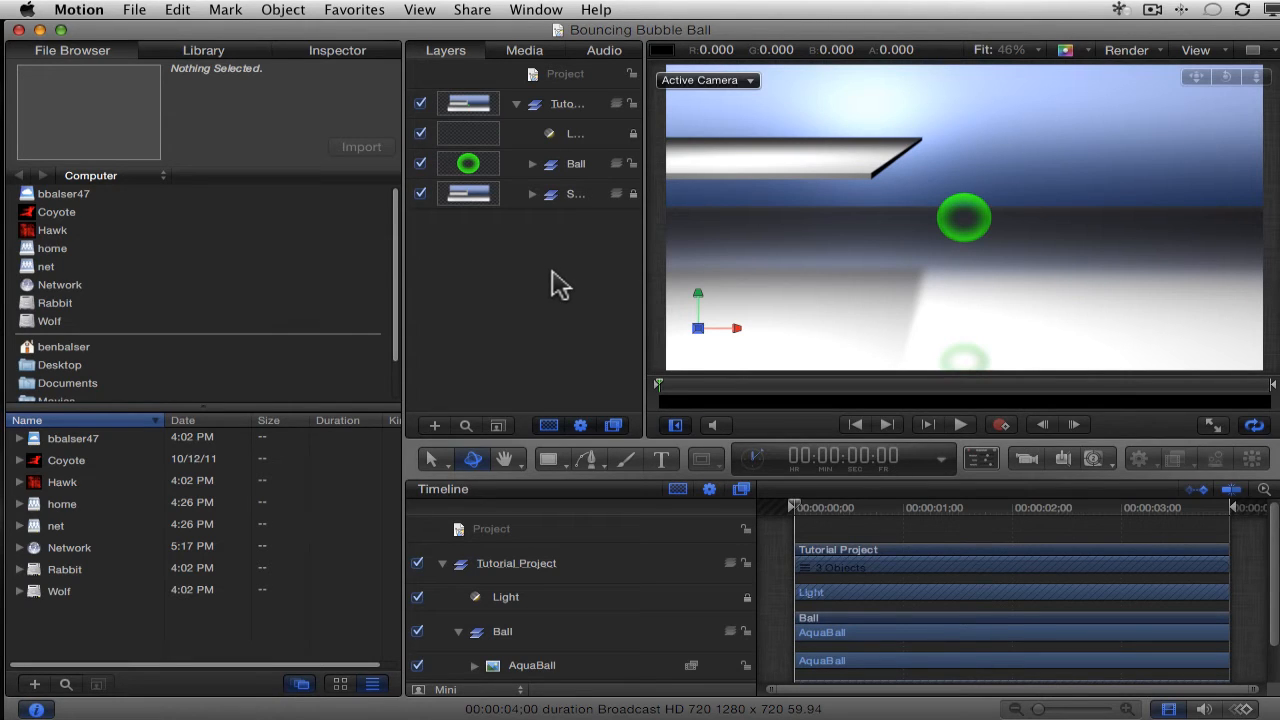
{"action": "mouse_move", "coordinate": [584, 278]}
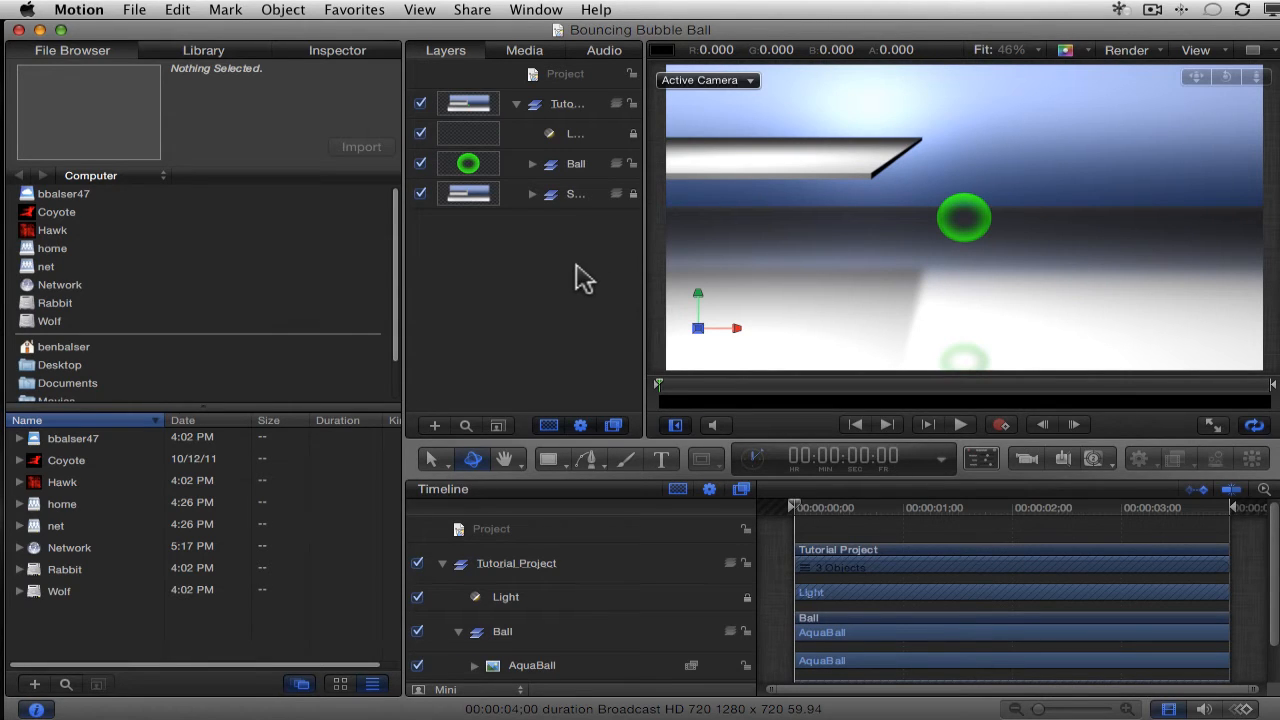
{"action": "mouse_move", "coordinate": [616, 108]}
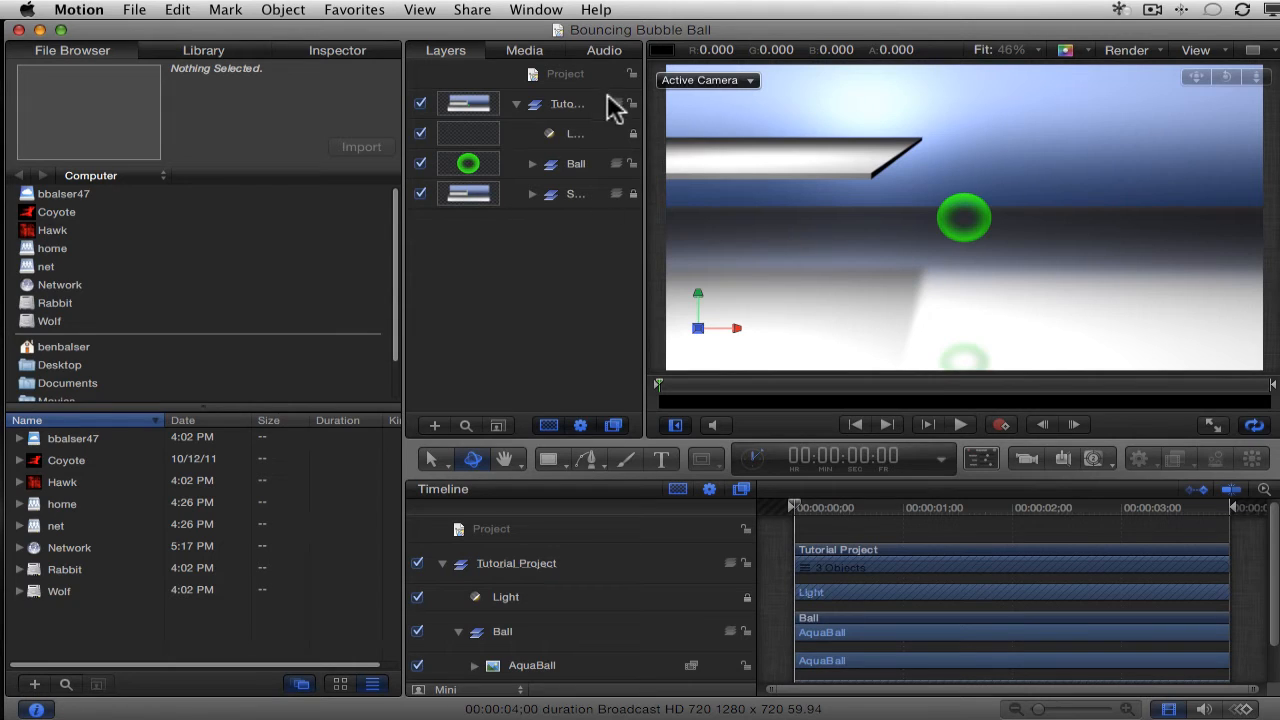
{"action": "mouse_move", "coordinate": [578, 204]}
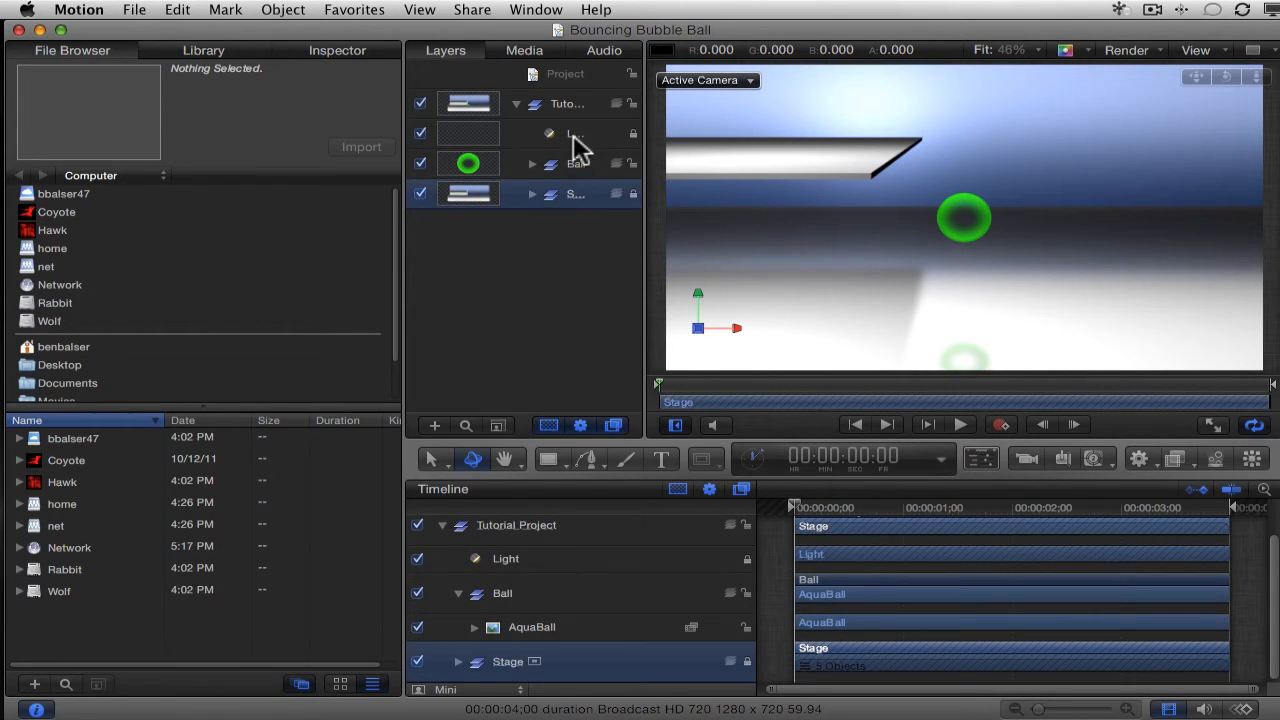
Step: Expand the Ball group in the Layers list to reveal its AquaBall layer
{"action": "left_click", "coordinate": [576, 164]}
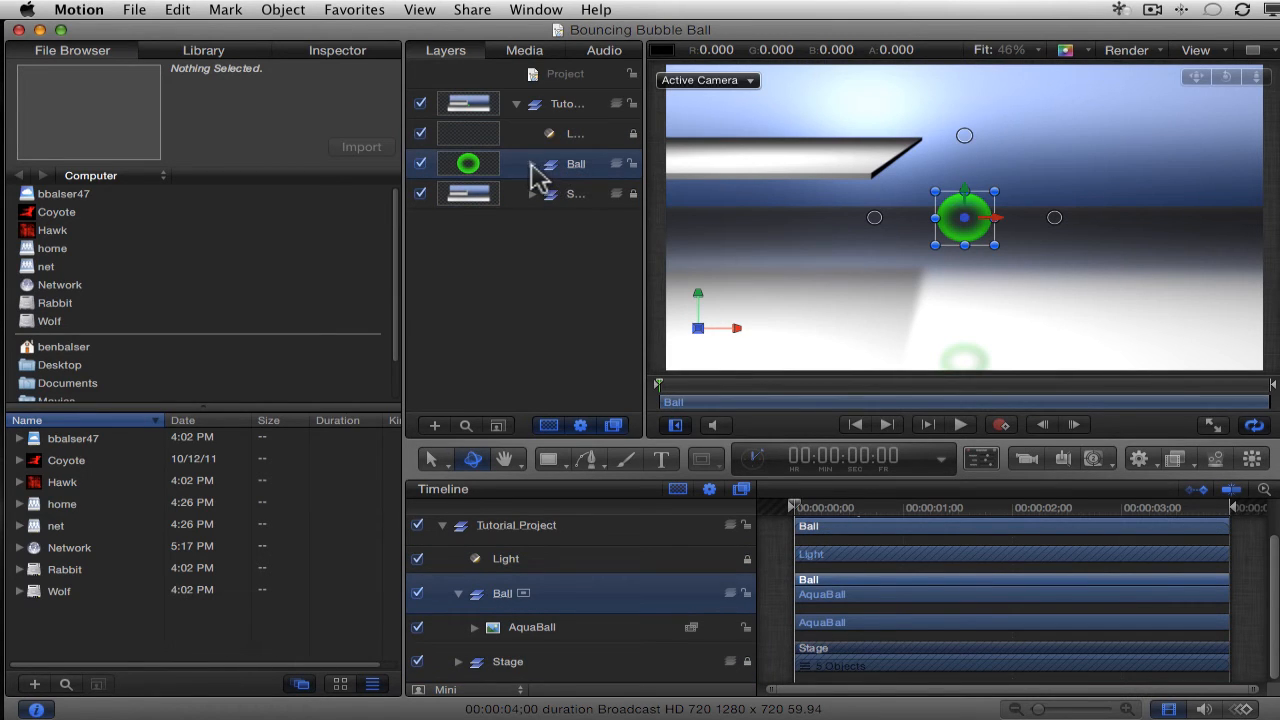
{"action": "left_click", "coordinate": [532, 164]}
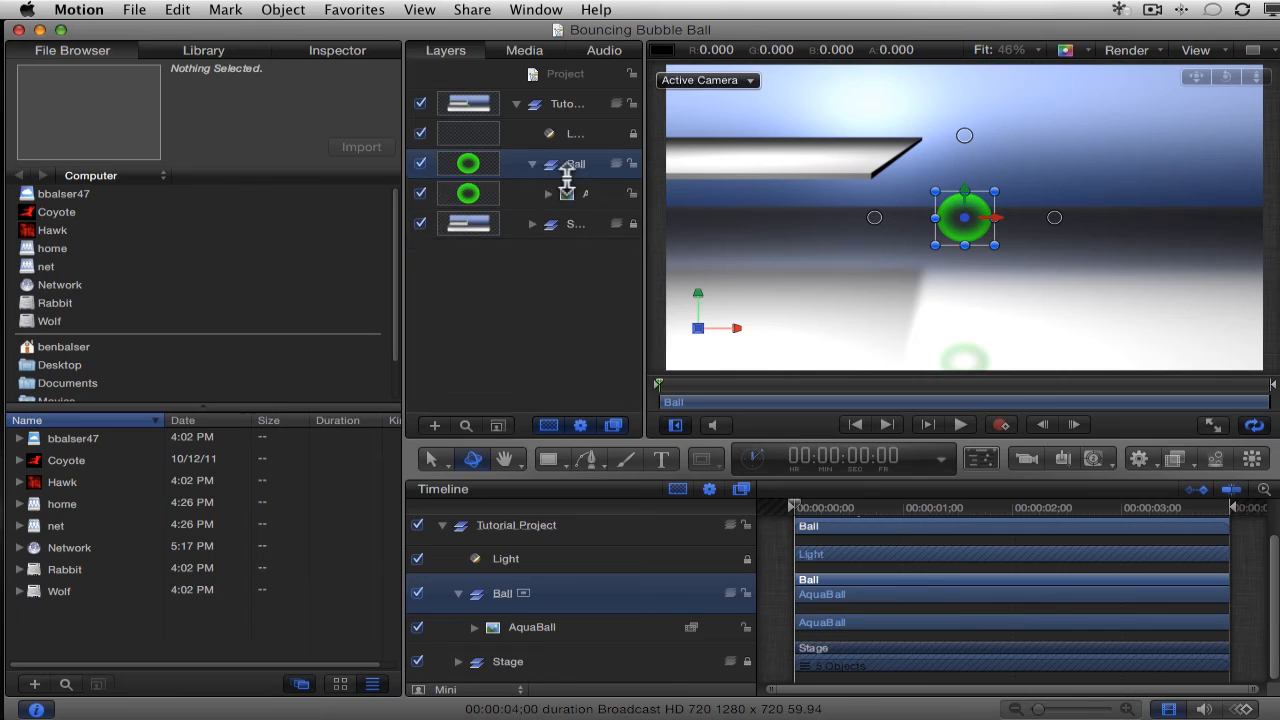
Step: Make the AquaBall layer inside the Ball group the active layer
{"action": "left_click", "coordinate": [576, 192]}
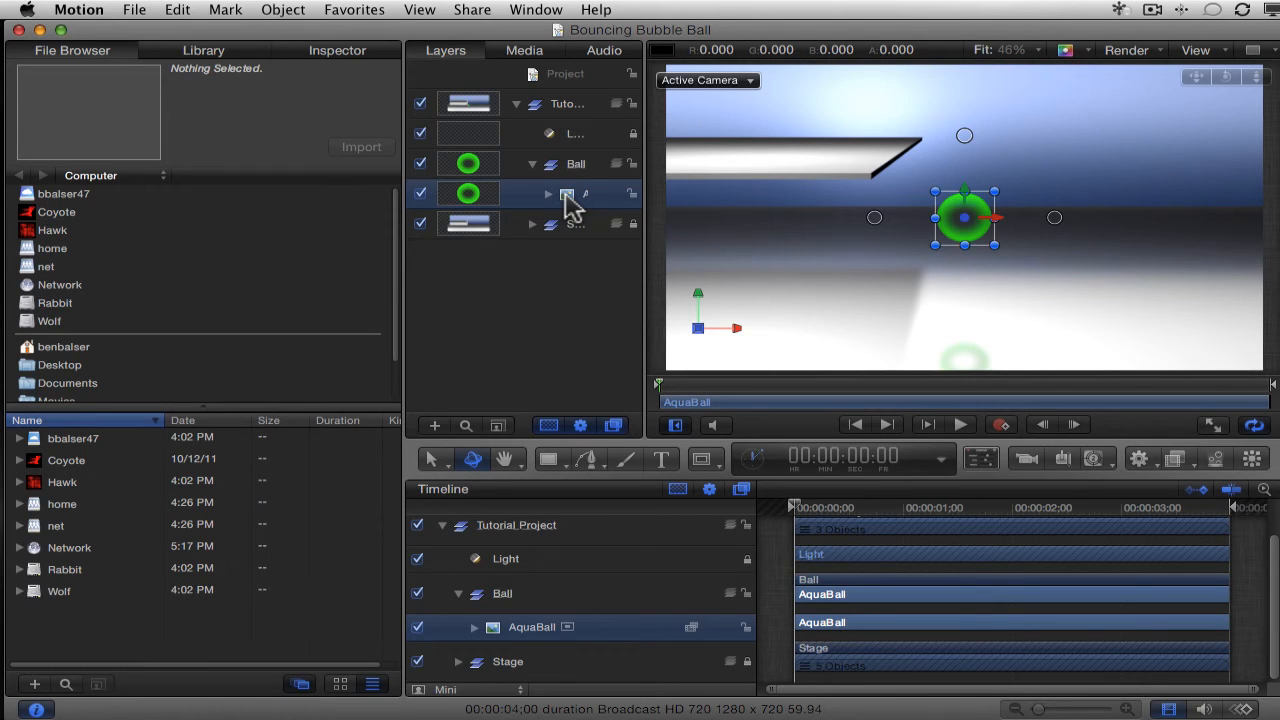
{"action": "mouse_move", "coordinate": [572, 336]}
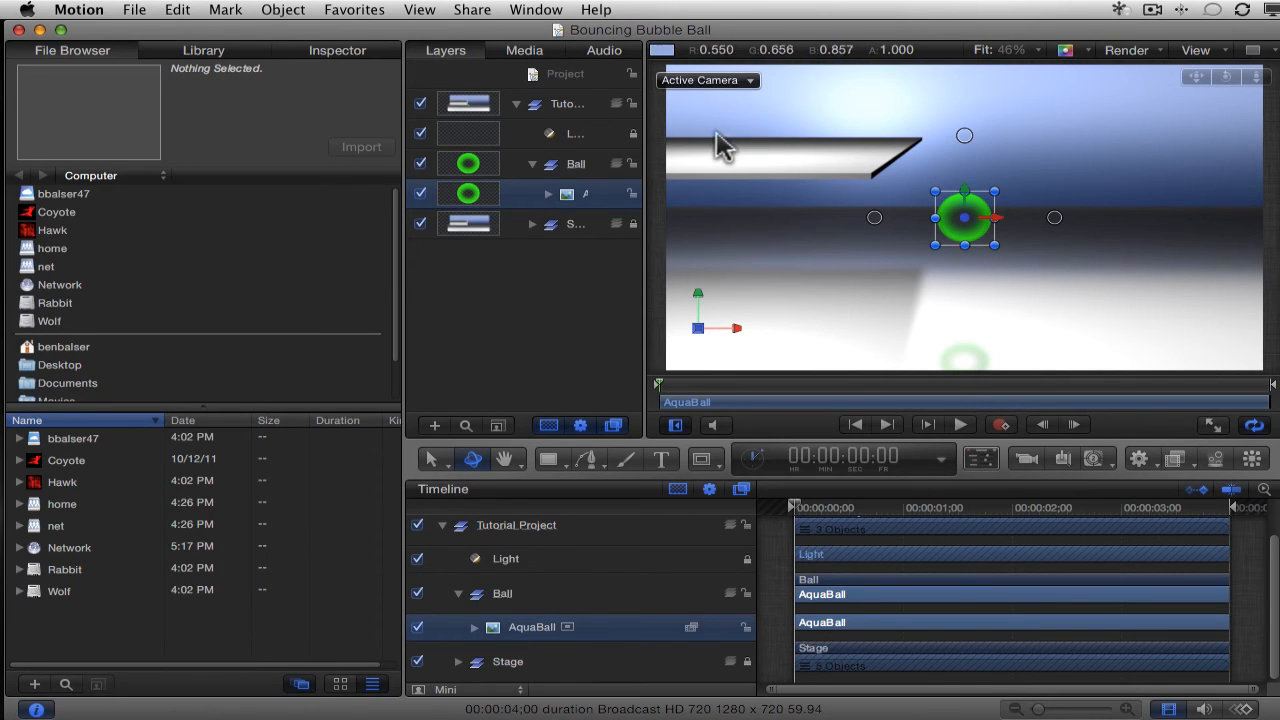
{"action": "mouse_move", "coordinate": [830, 164]}
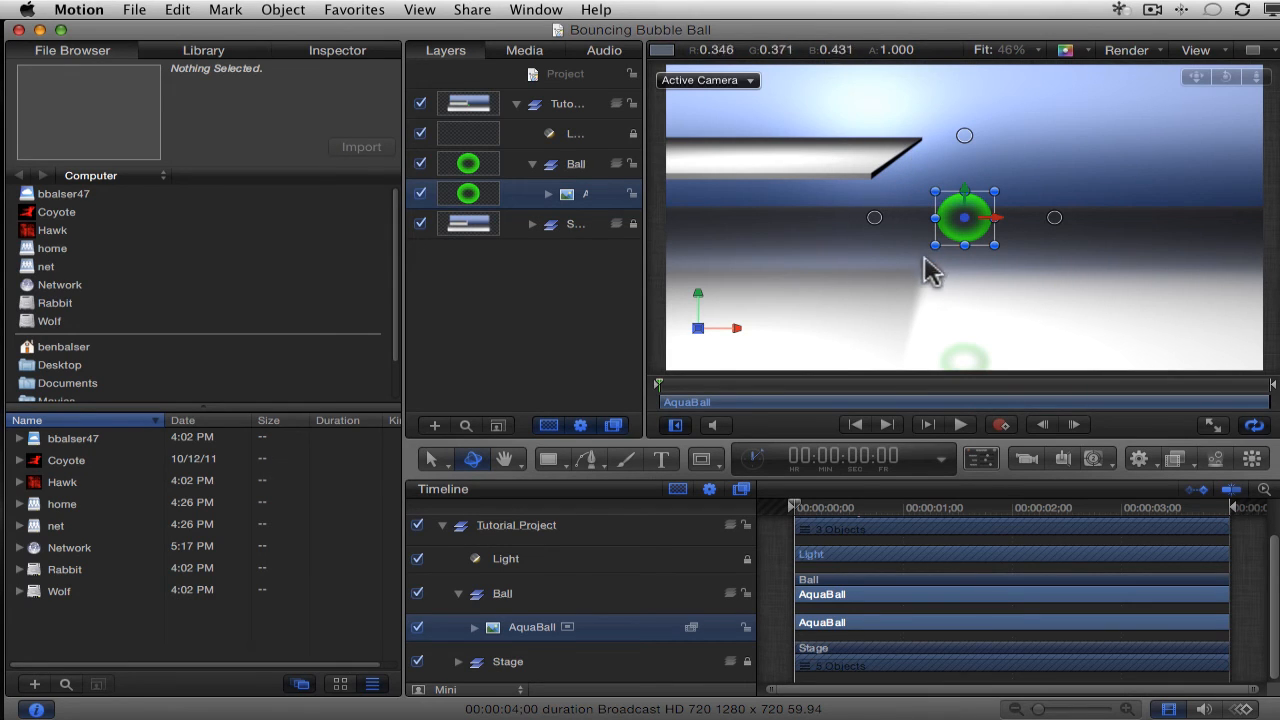
{"action": "mouse_move", "coordinate": [944, 304]}
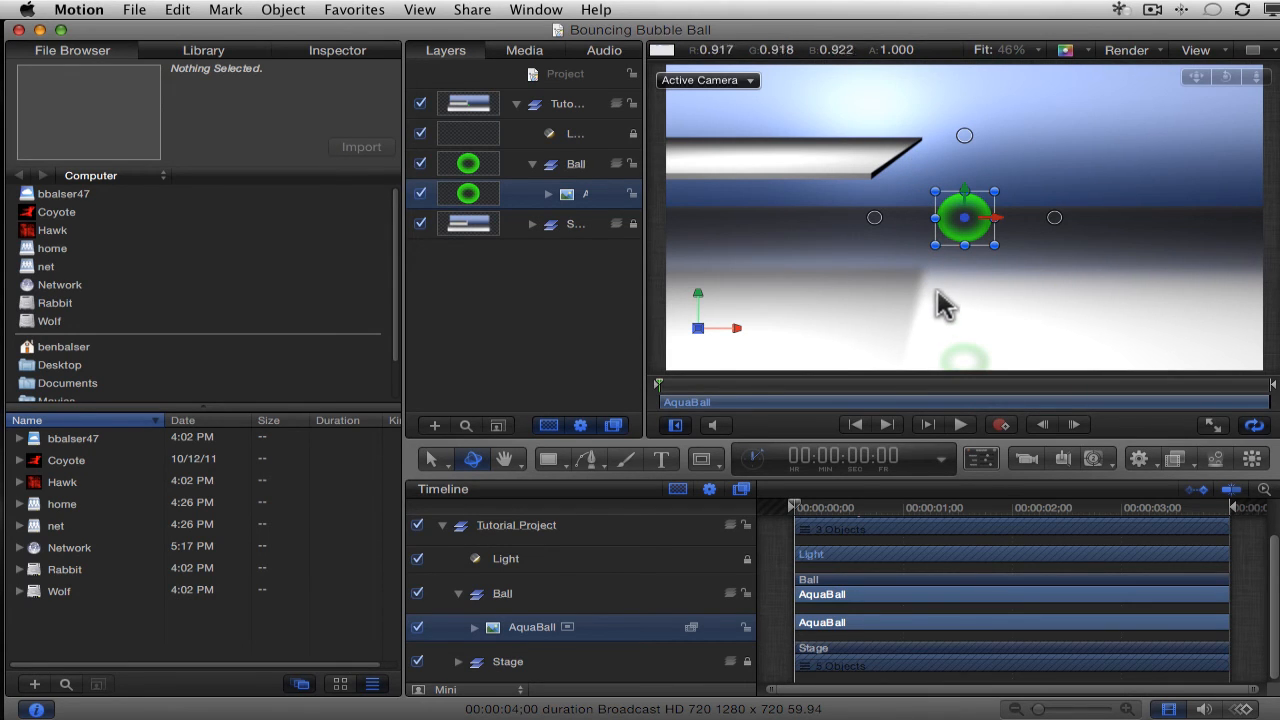